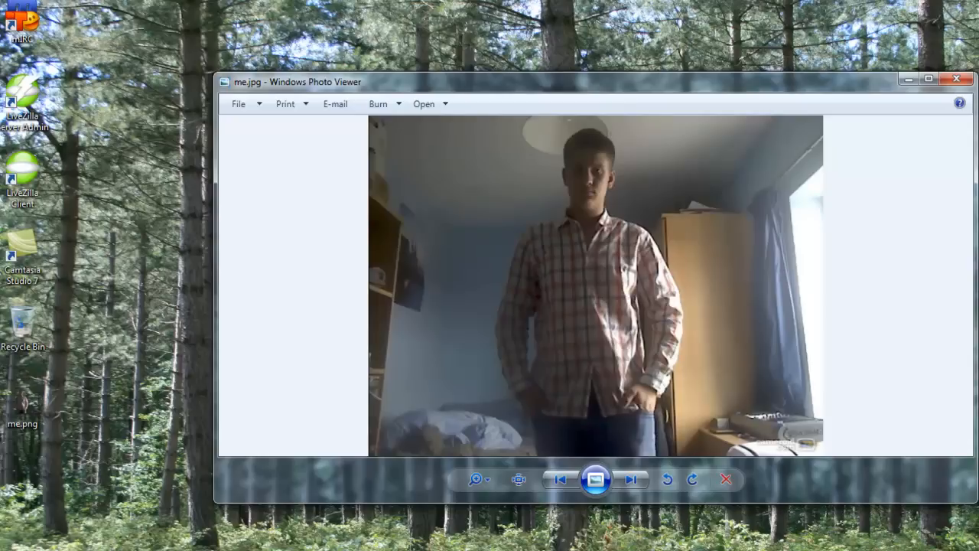
mouse_move(725, 405)
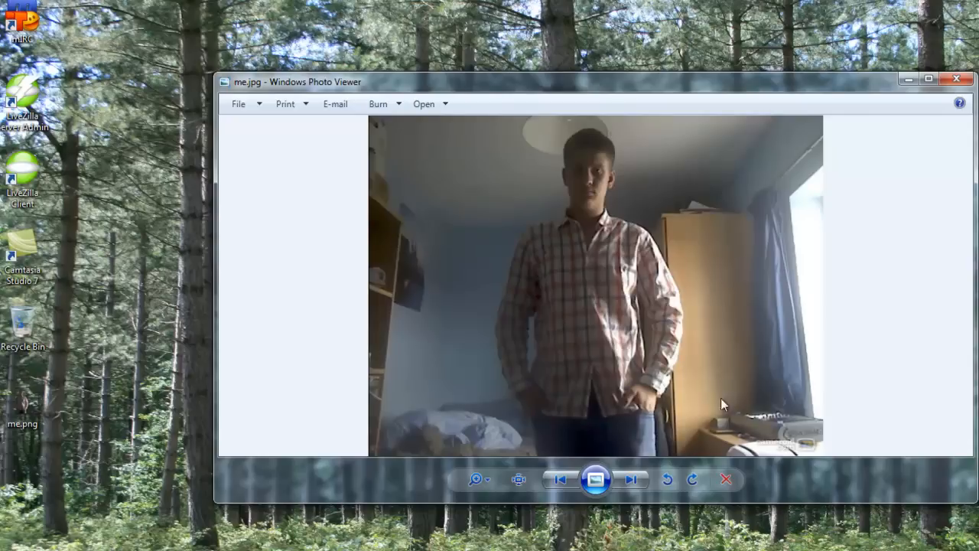
mouse_move(418, 396)
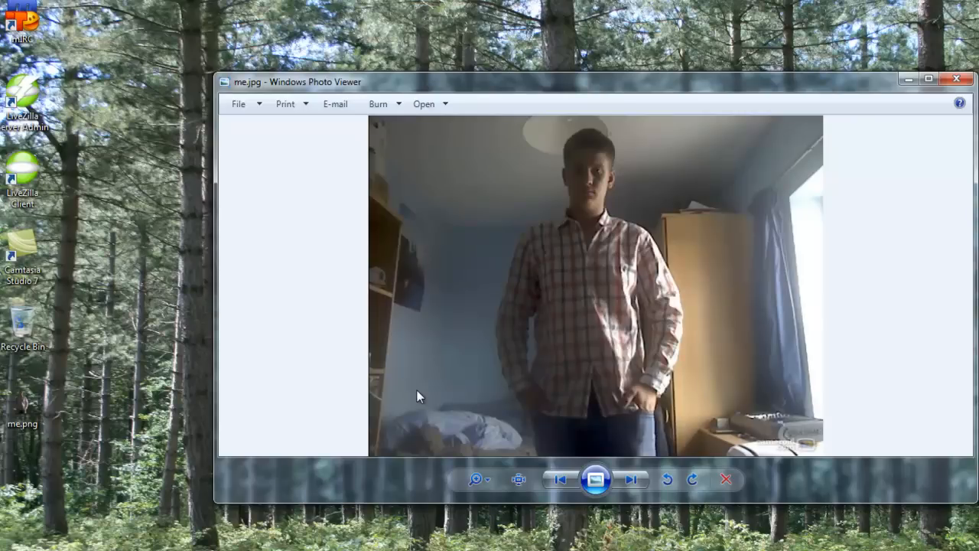
mouse_move(558, 253)
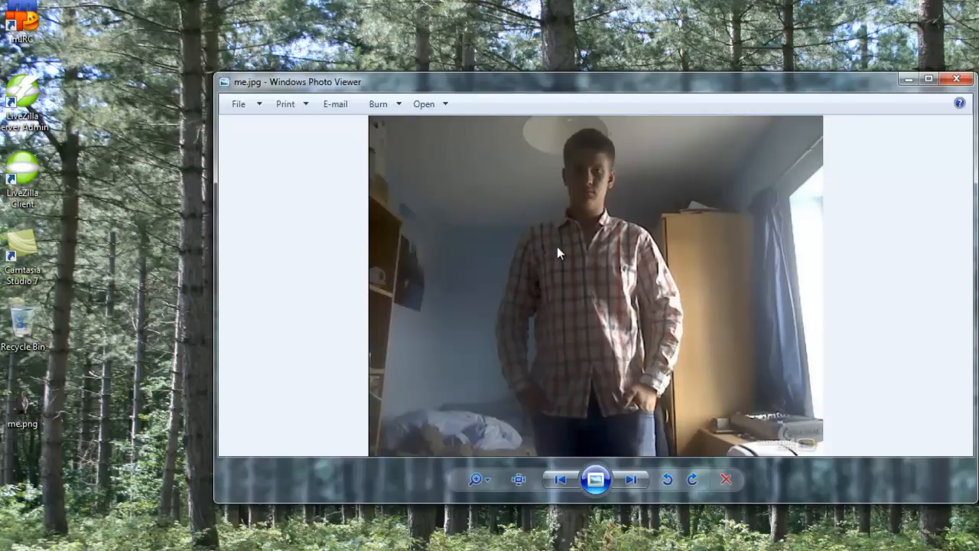
View the cut-out me.png in Windows Photo Viewer, then close the viewer.
click(631, 480)
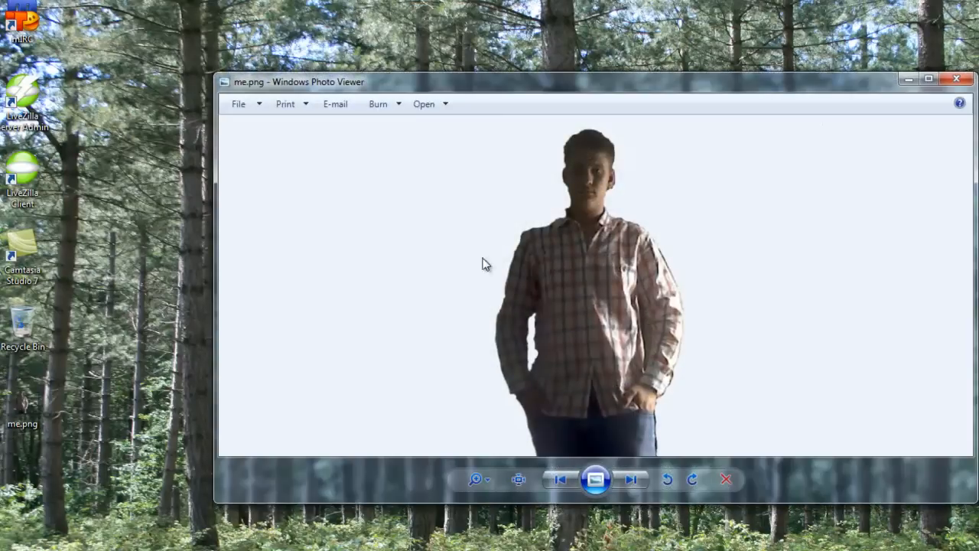
mouse_move(492, 295)
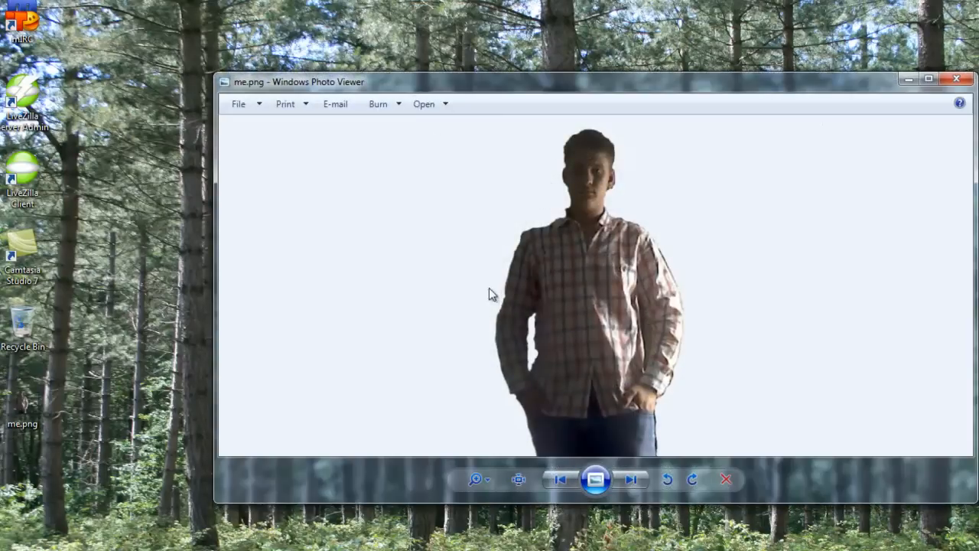
mouse_move(501, 233)
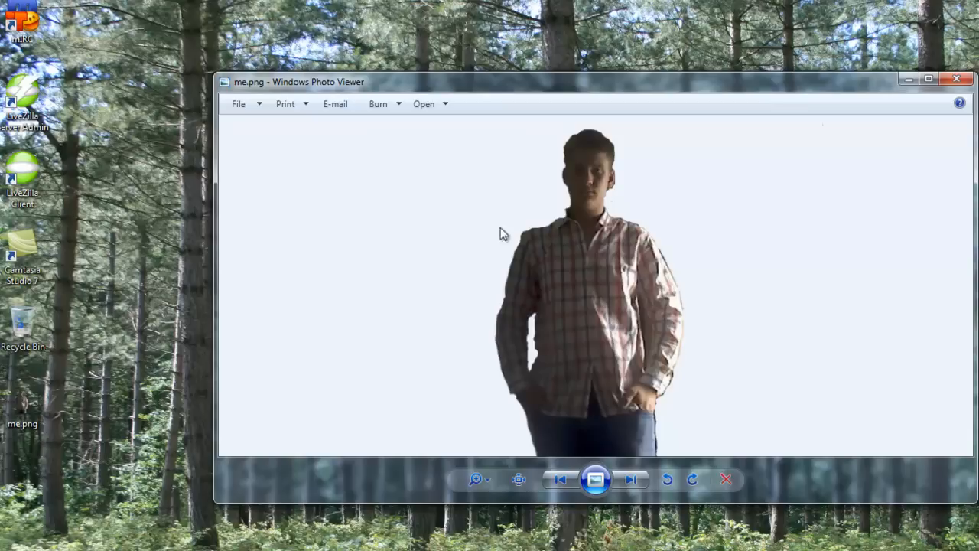
mouse_move(601, 258)
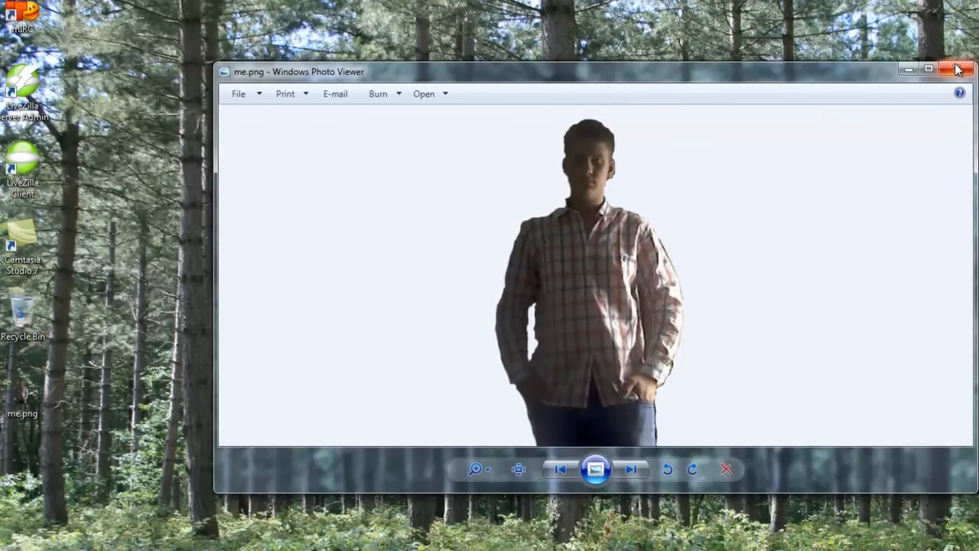
click(957, 69)
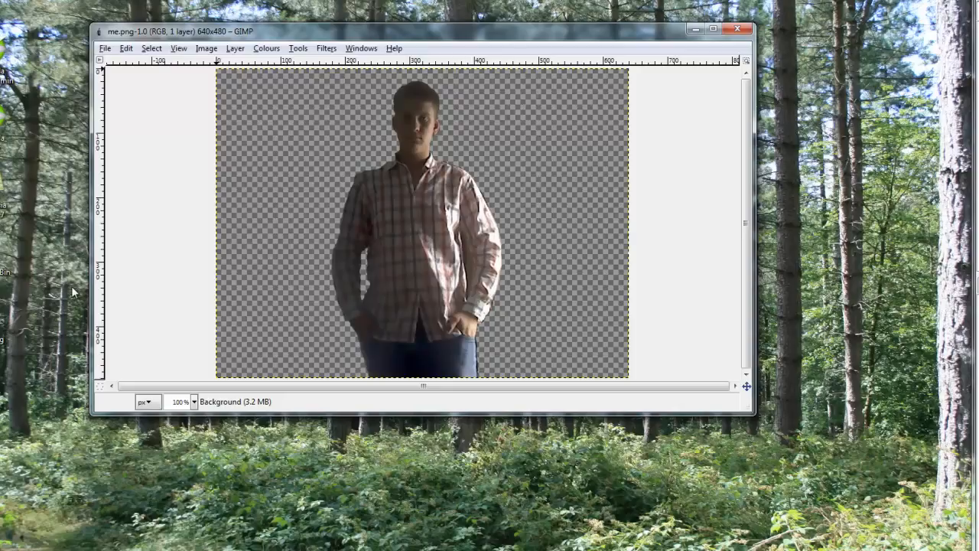
mouse_move(272, 53)
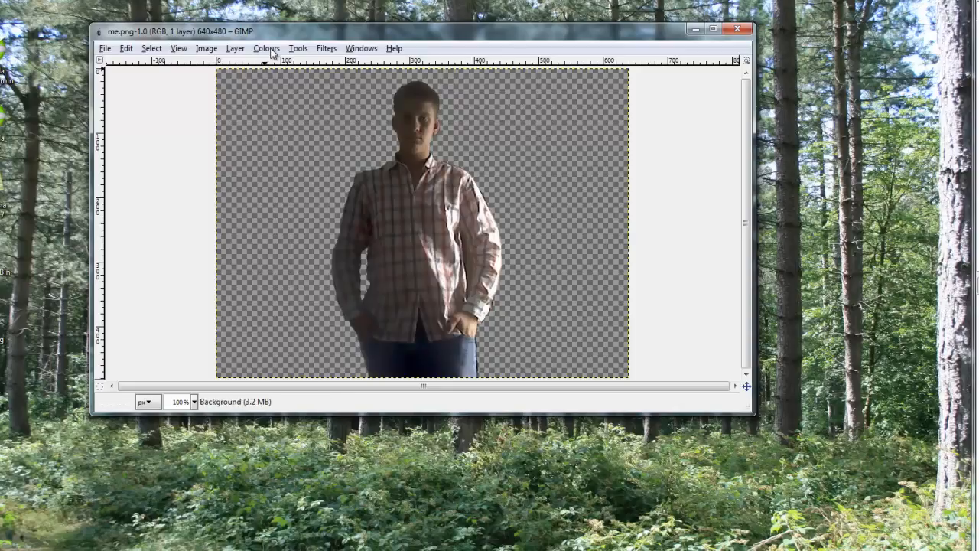
Open the Colours menu over the transparent-background me.png in GIMP.
click(266, 48)
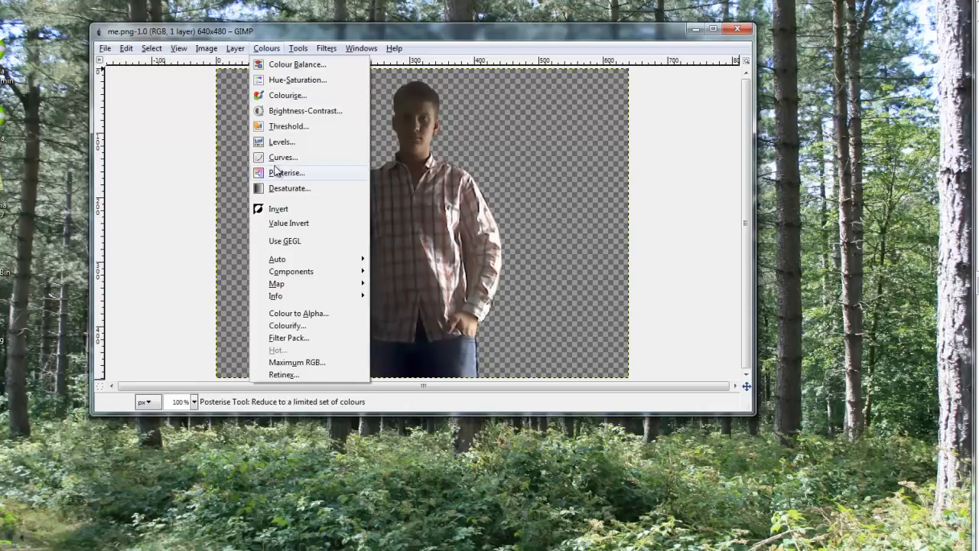
Apply Levels with the upper Output Level set to 0 to blacken the figure.
click(282, 142)
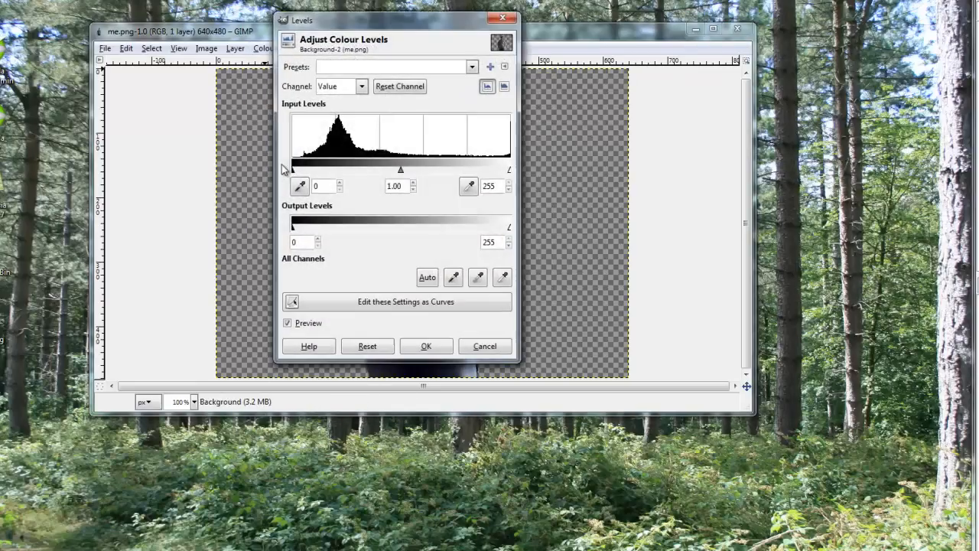
mouse_move(288, 214)
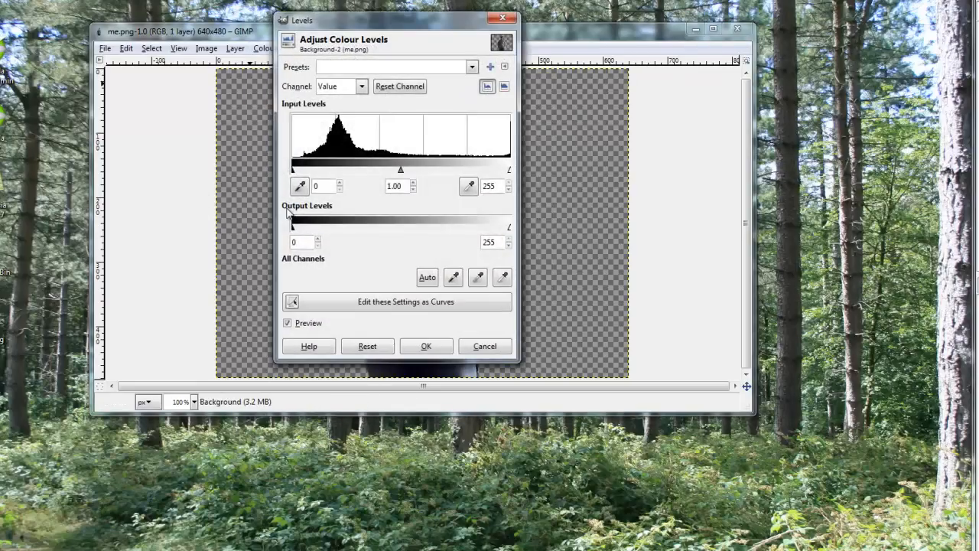
mouse_move(519, 239)
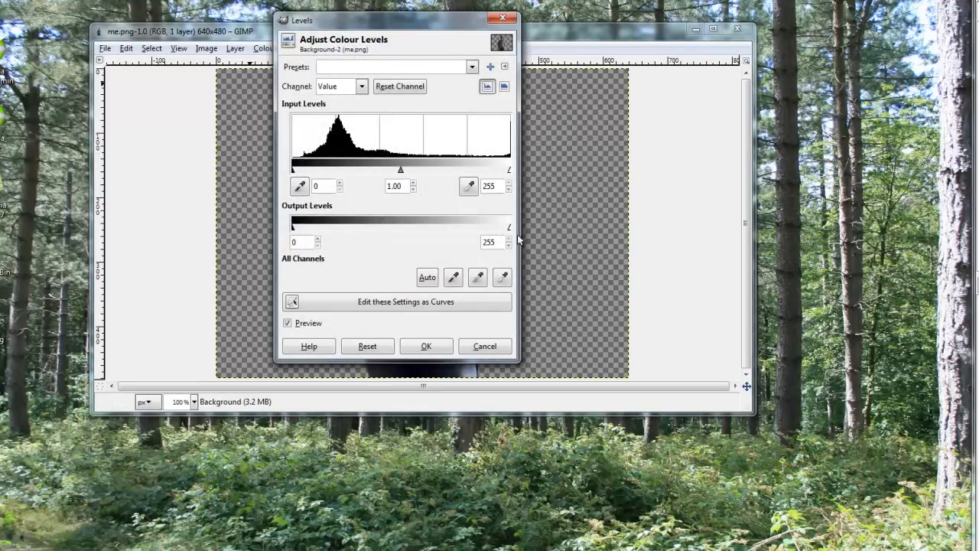
triple_click(489, 242)
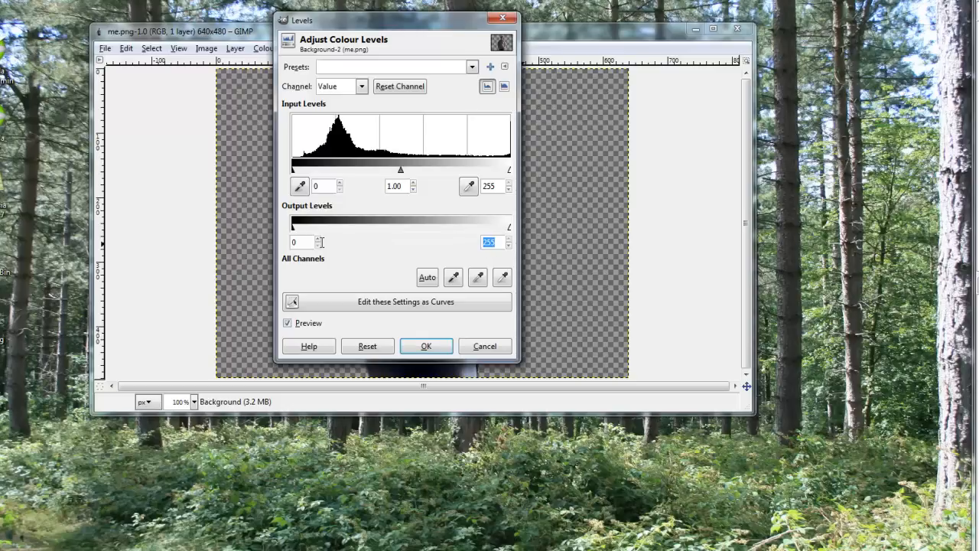
text(0)
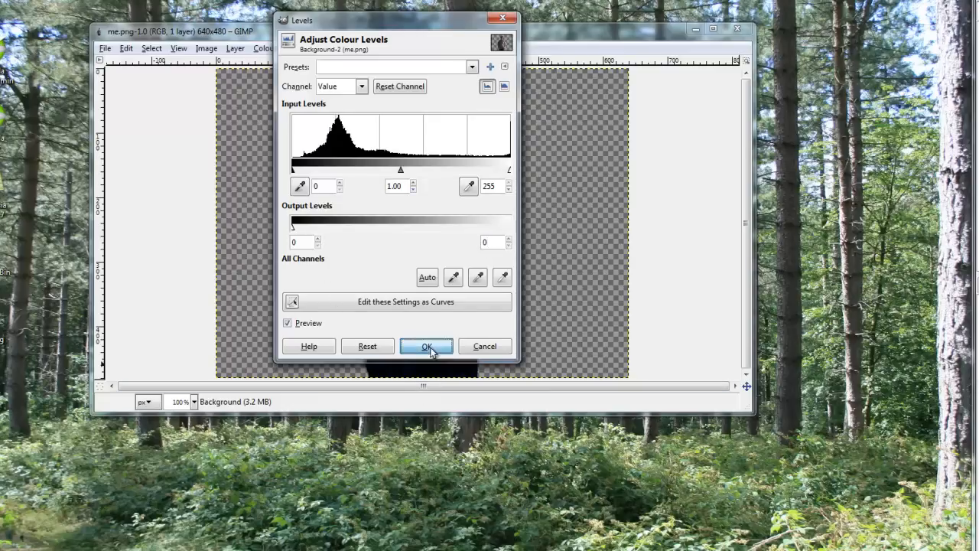
click(426, 346)
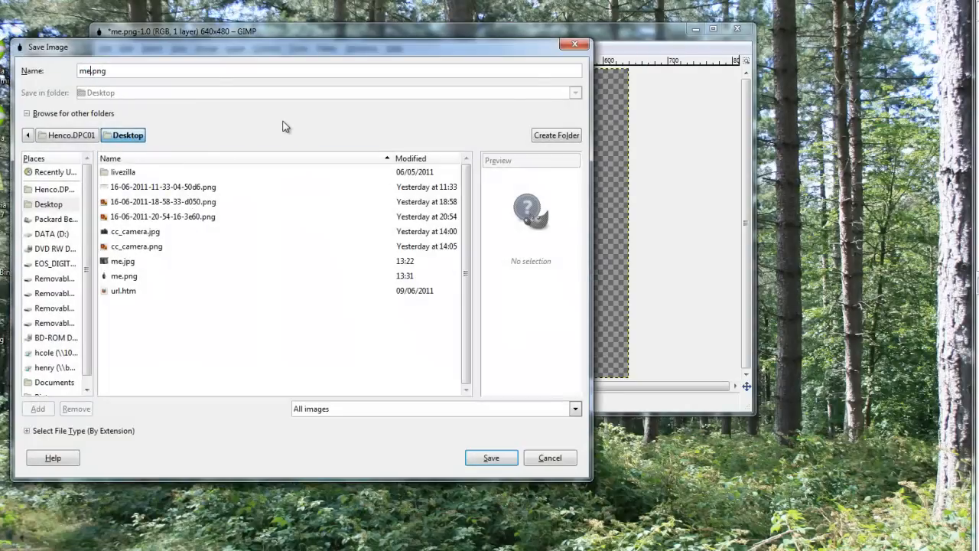
Save the silhouette to the Desktop as me_silhouette.png with the default PNG options.
text(_silhouett)
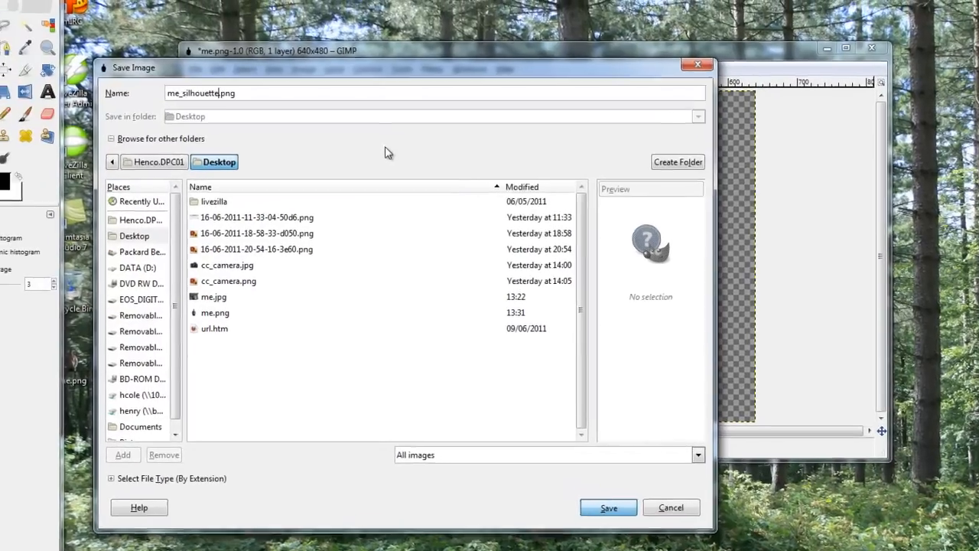
click(608, 507)
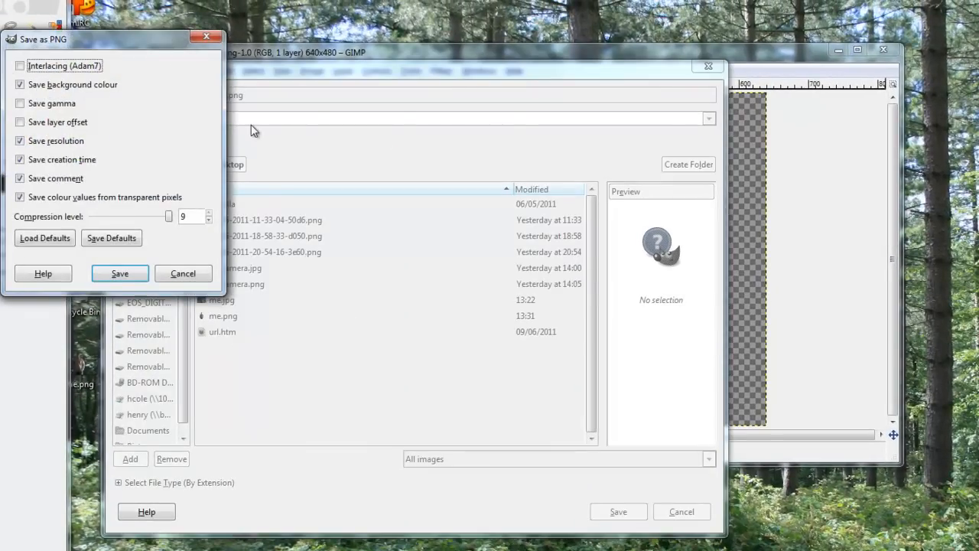
click(119, 273)
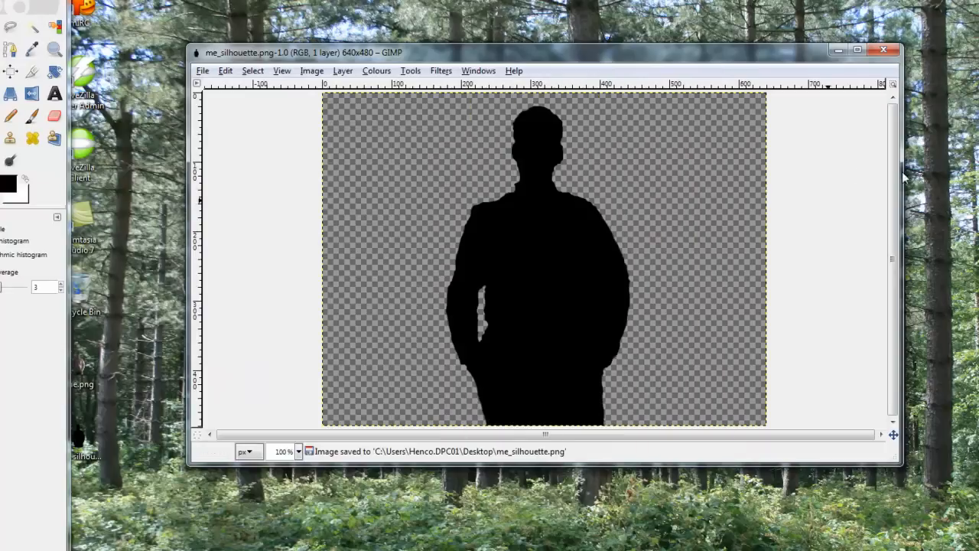